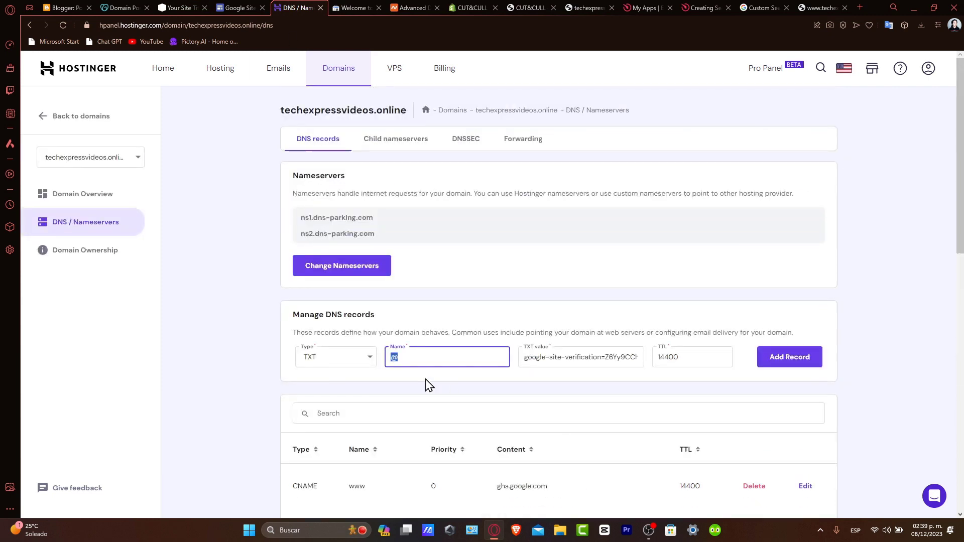
{"action": "mouse_move", "coordinate": [313, 83]}
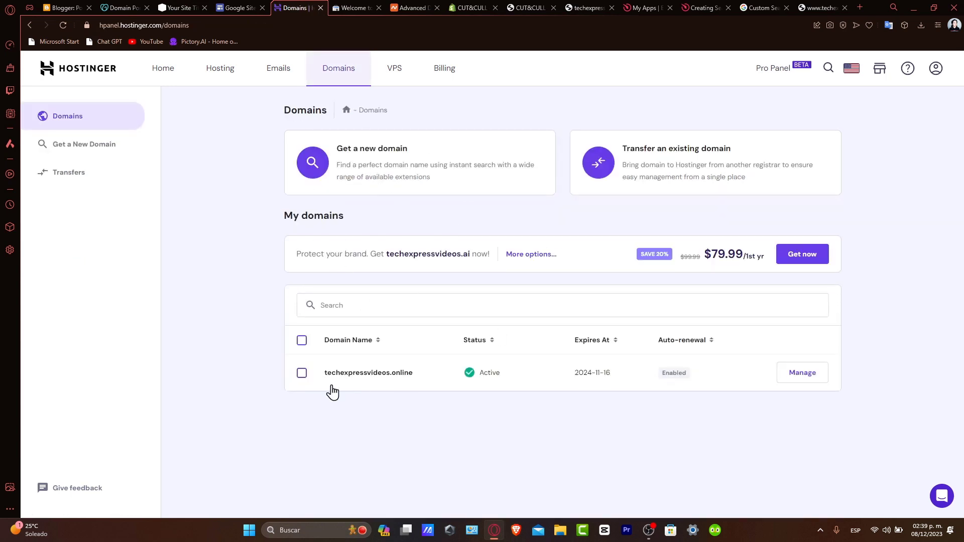
{"action": "mouse_move", "coordinate": [388, 286]}
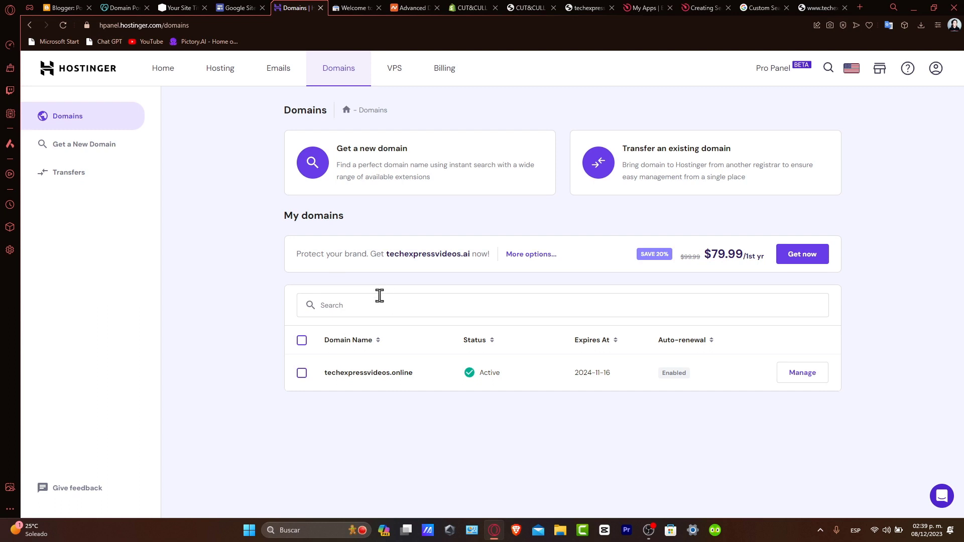
{"action": "mouse_move", "coordinate": [780, 377]}
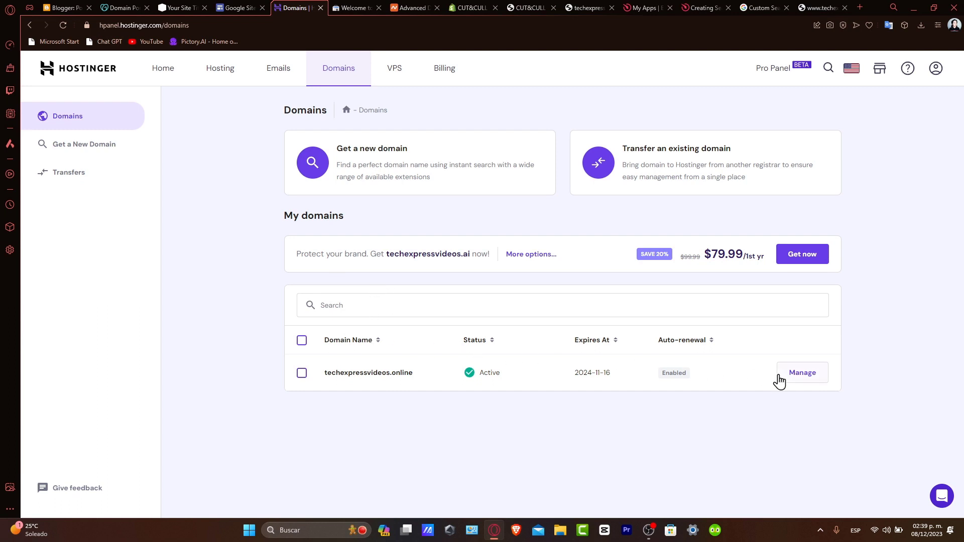
Open Manage for techexpressvideos.online from Hostinger's domains list
{"action": "left_click", "coordinate": [803, 372]}
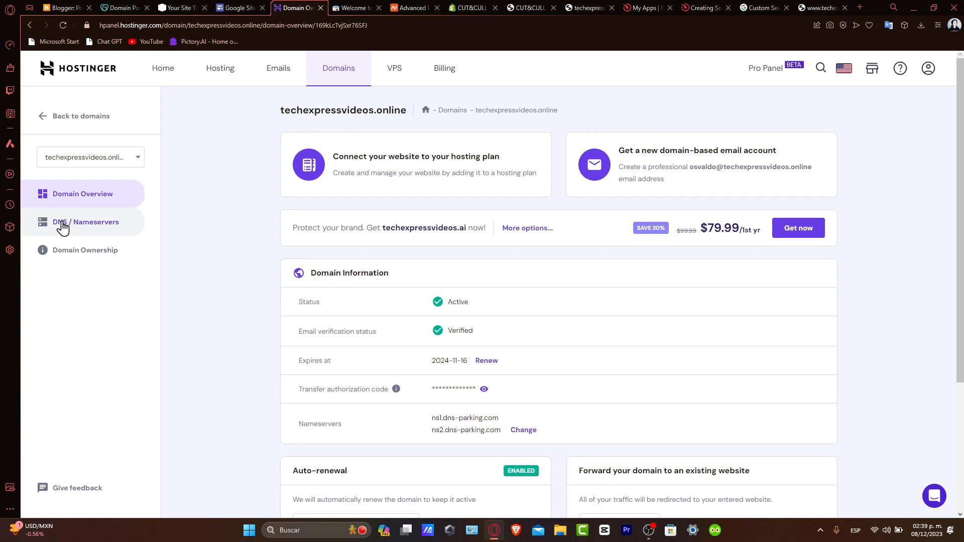
Show the DNS / Nameservers page, where the www CNAME record is listed
{"action": "left_click", "coordinate": [87, 222]}
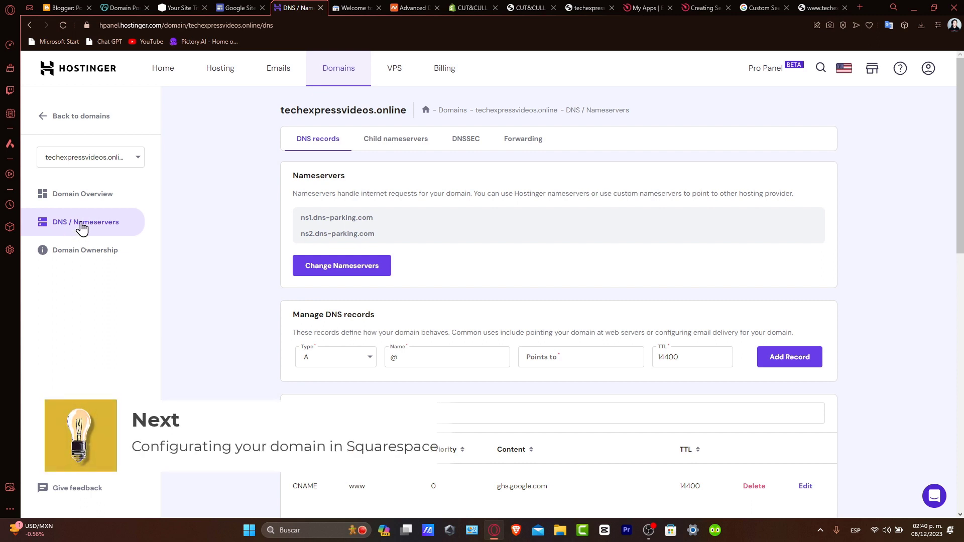
{"action": "mouse_move", "coordinate": [161, 251]}
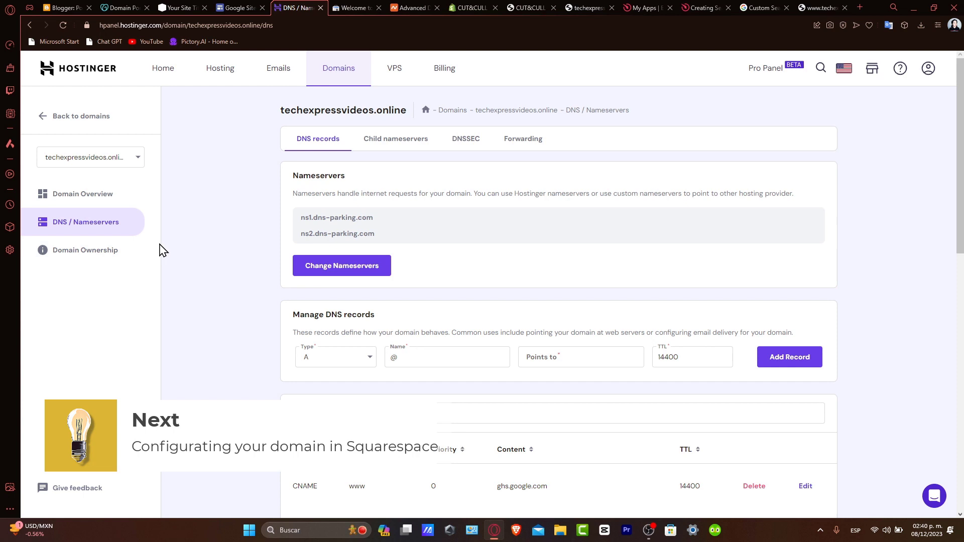
Go to Settings > Domains in Squarespace, listing techexpress.ltd as connecting
{"action": "left_click", "coordinate": [181, 8]}
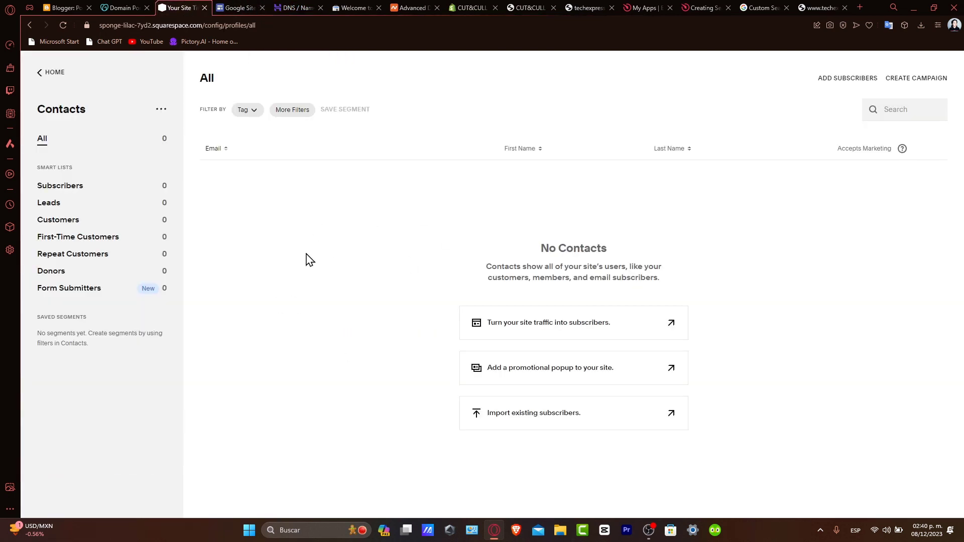
{"action": "mouse_move", "coordinate": [368, 347]}
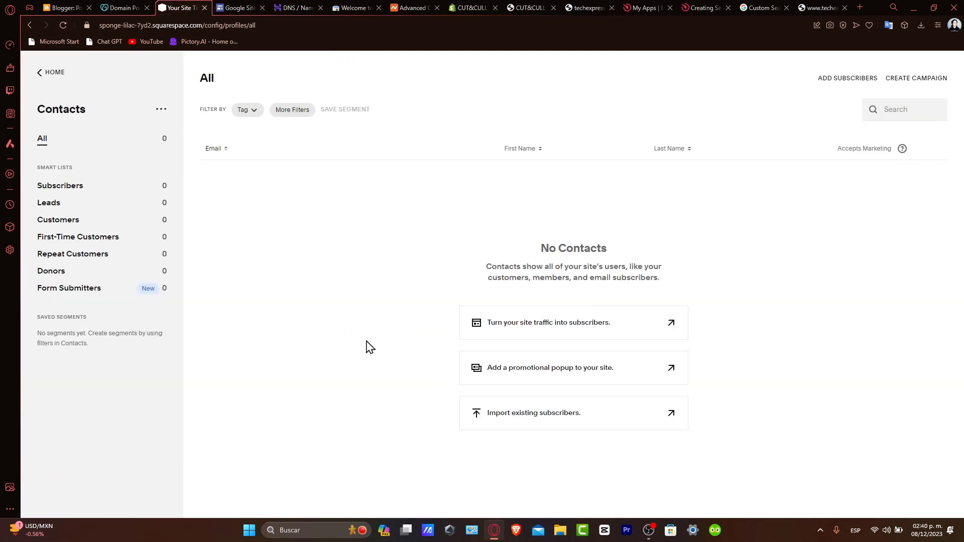
{"action": "left_click", "coordinate": [51, 72]}
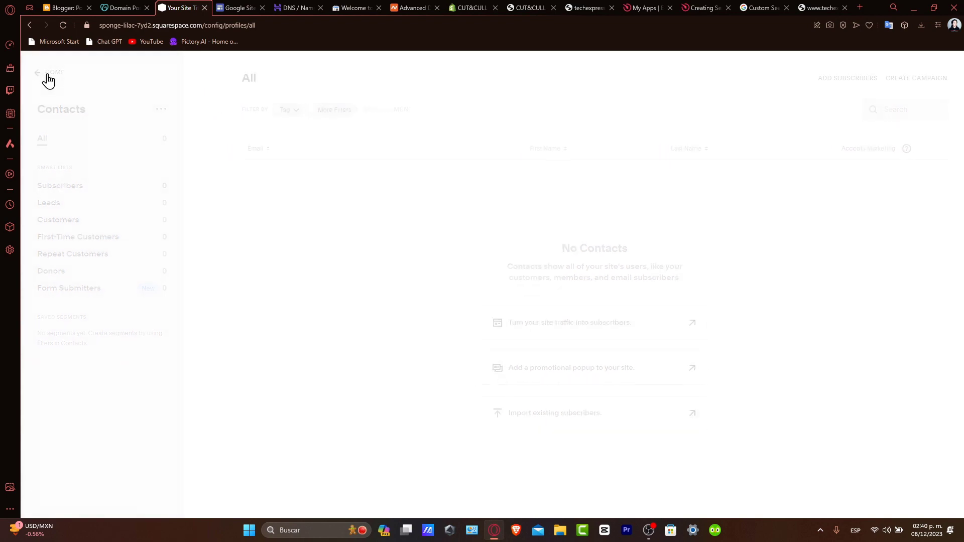
{"action": "left_click", "coordinate": [49, 73]}
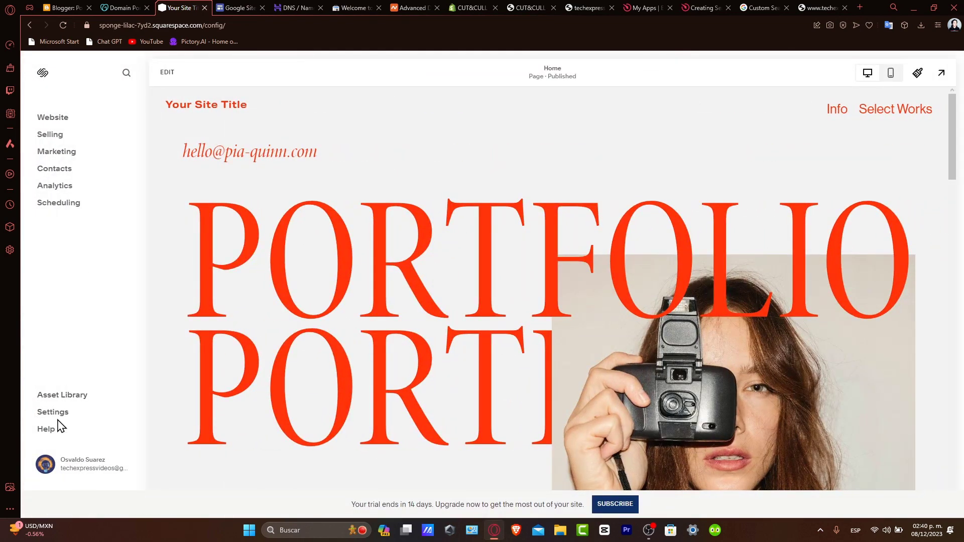
{"action": "left_click", "coordinate": [53, 412]}
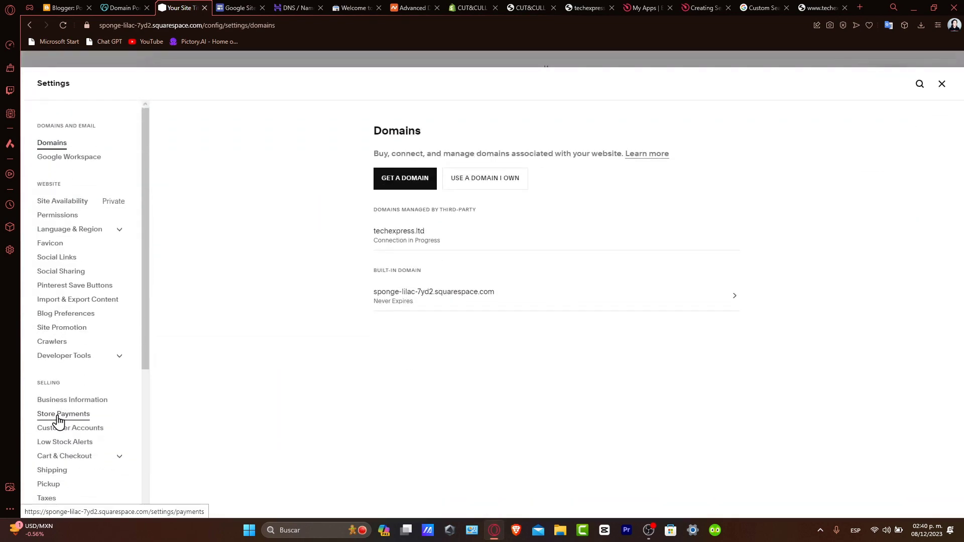
{"action": "mouse_move", "coordinate": [59, 149]}
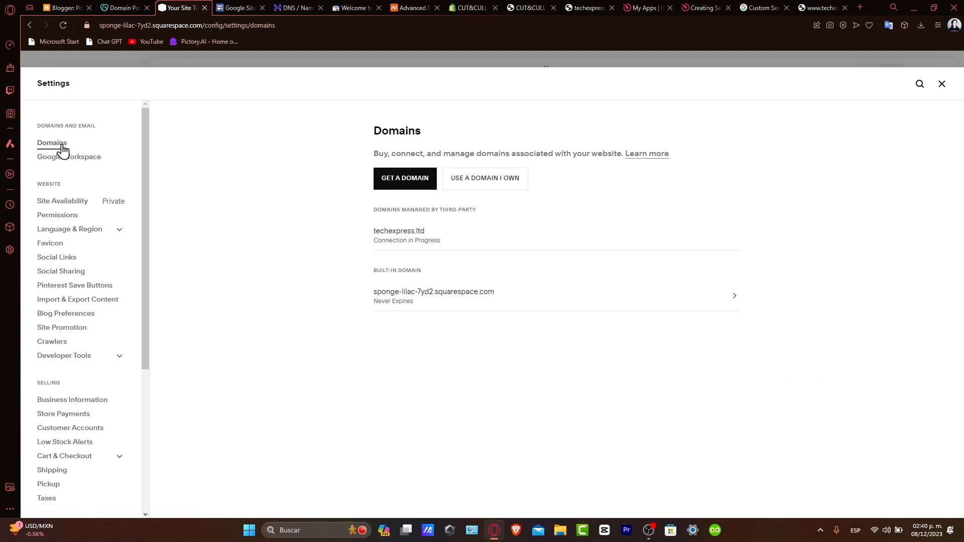
{"action": "mouse_move", "coordinate": [298, 188]}
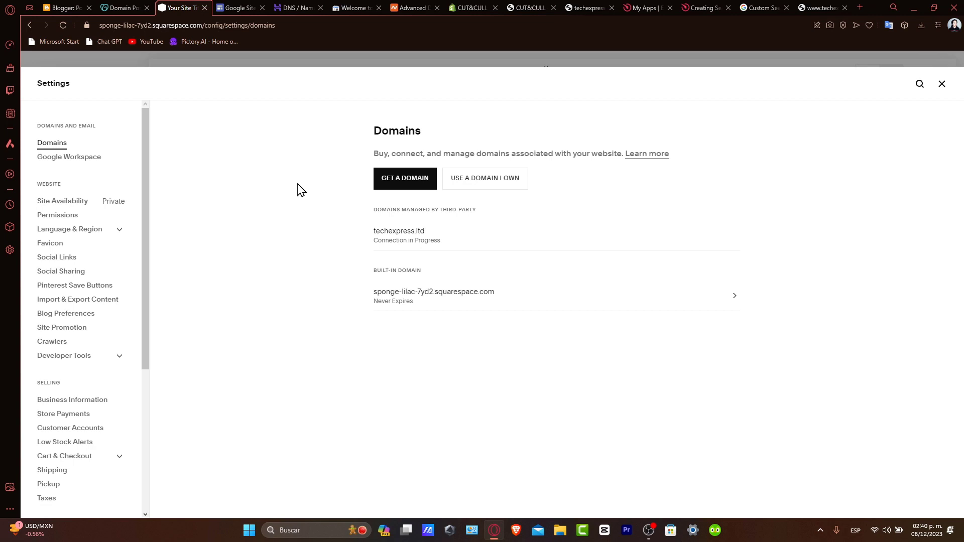
Enter techexpressvideos.online, copied from Hostinger, as a domain you already own
{"action": "left_click", "coordinate": [485, 179]}
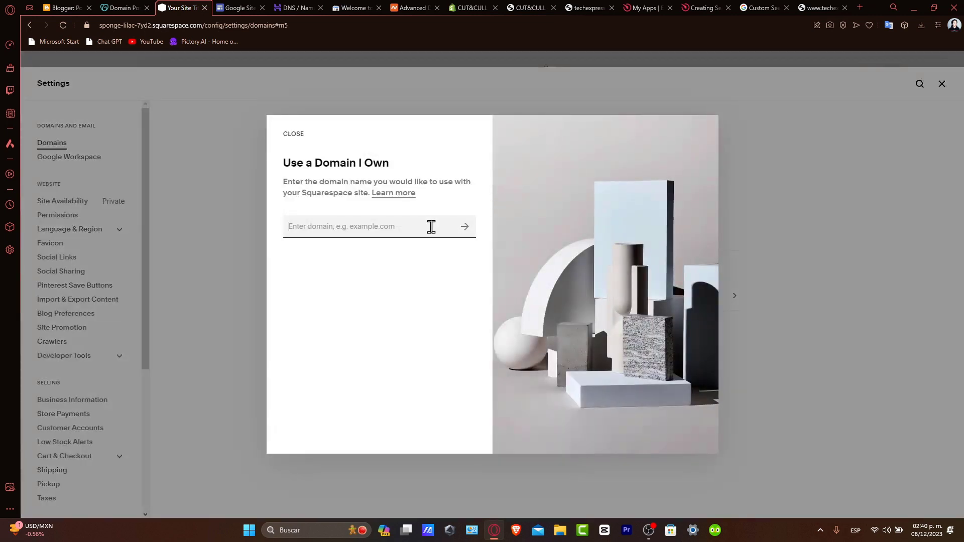
{"action": "mouse_move", "coordinate": [408, 255]}
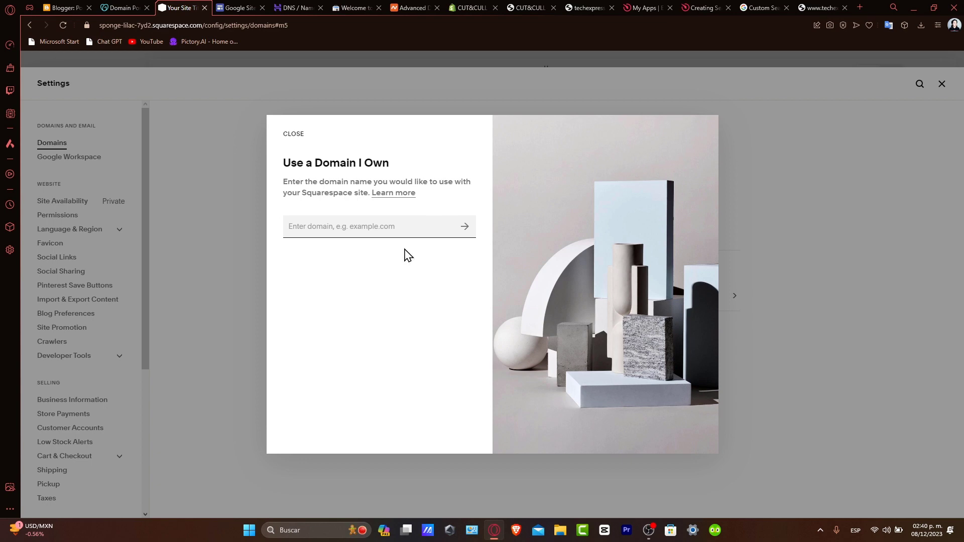
{"action": "mouse_move", "coordinate": [295, 64]}
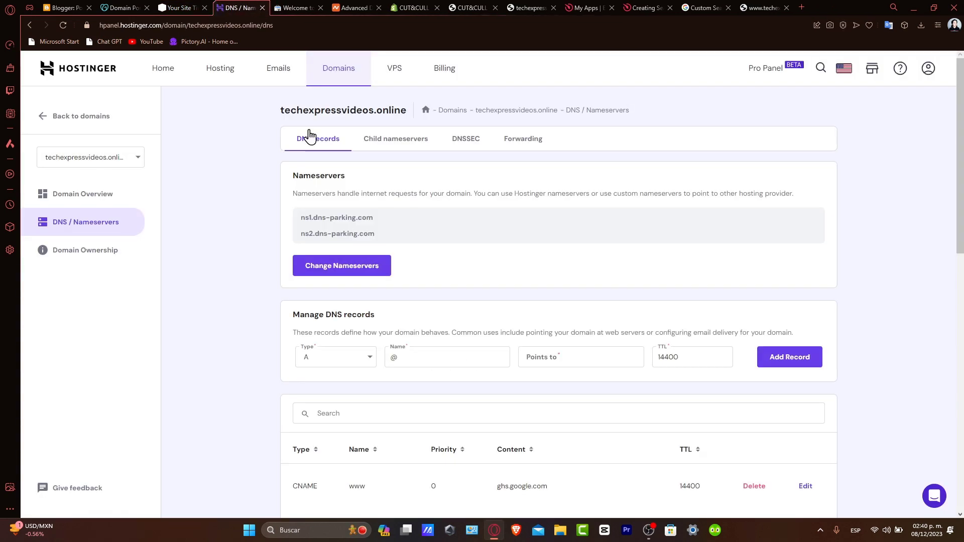
{"action": "double_click", "coordinate": [343, 110]}
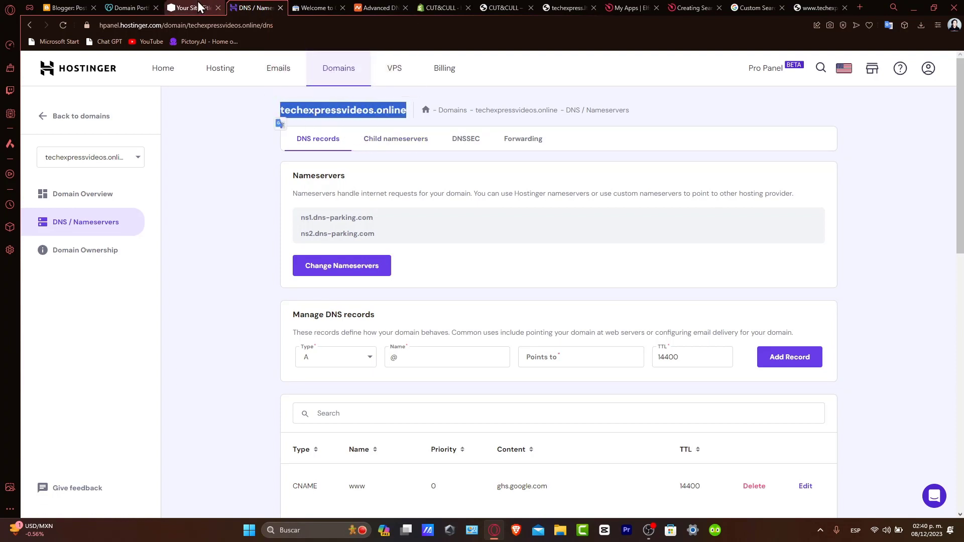
{"action": "left_click", "coordinate": [190, 8]}
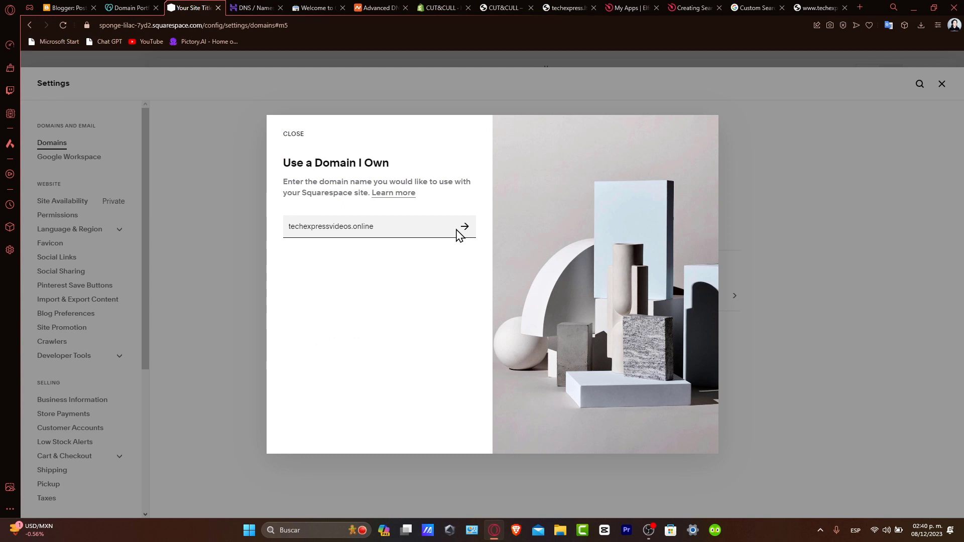
{"action": "left_click", "coordinate": [463, 226]}
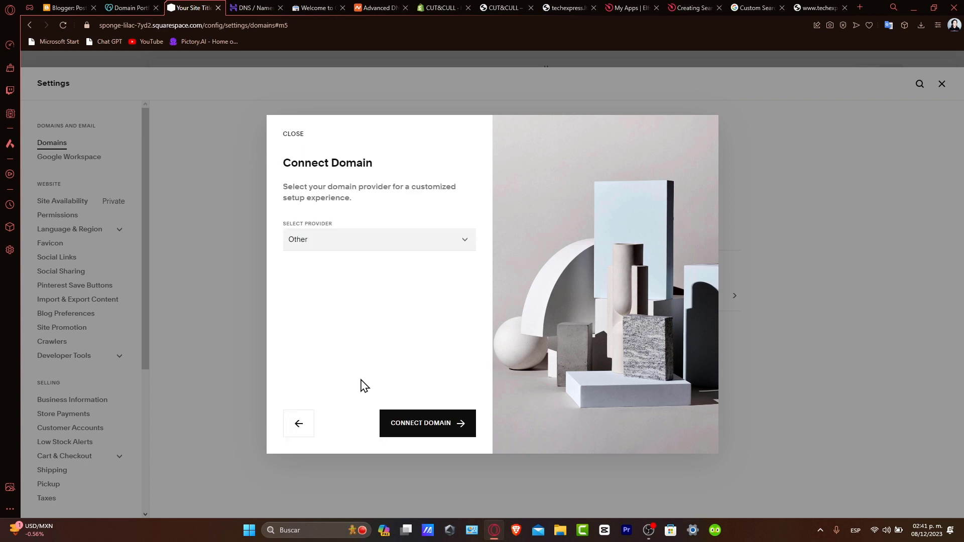
Choose provider Other, connect techexpressvideos.online, and continue to the DNS Settings table
{"action": "left_click", "coordinate": [379, 240]}
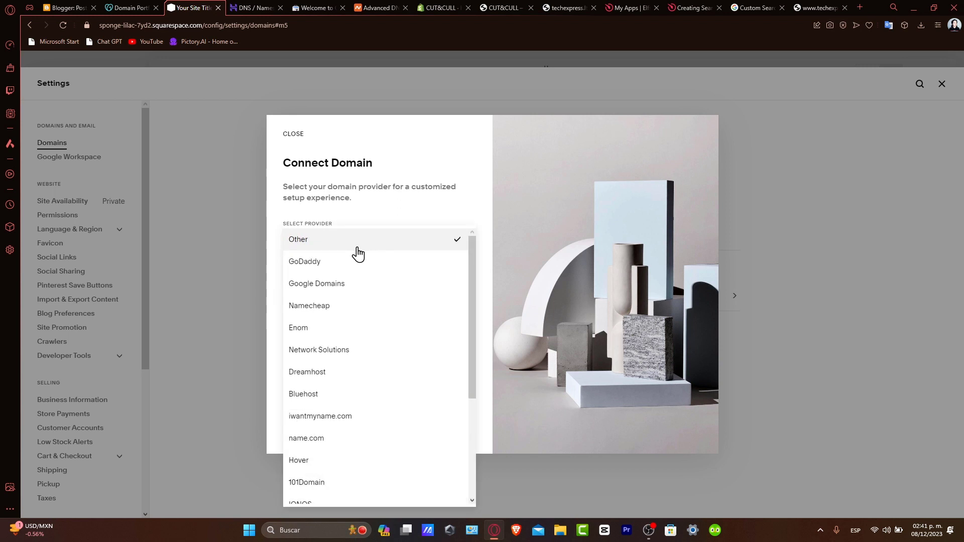
{"action": "scroll", "scroll_direction": "down", "scroll_amount": 3}
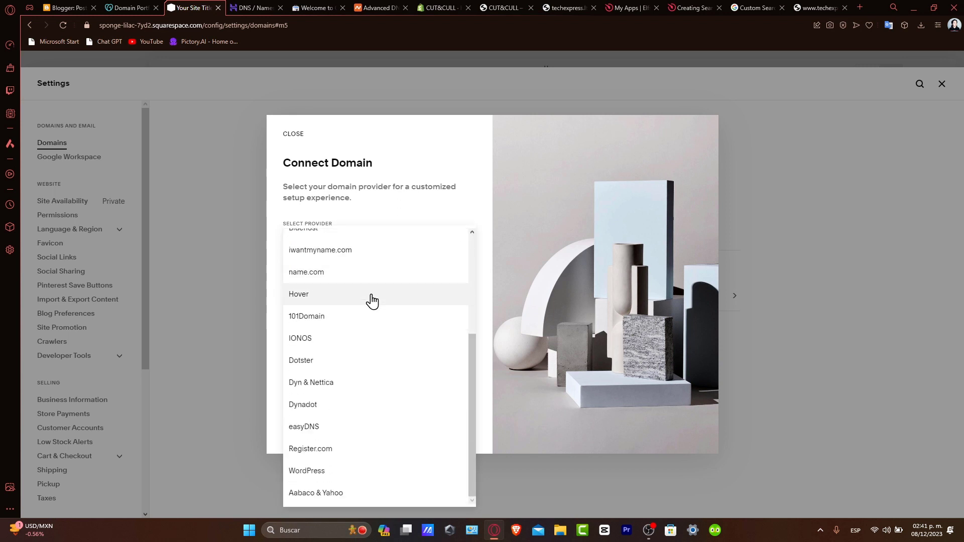
{"action": "mouse_move", "coordinate": [466, 407]}
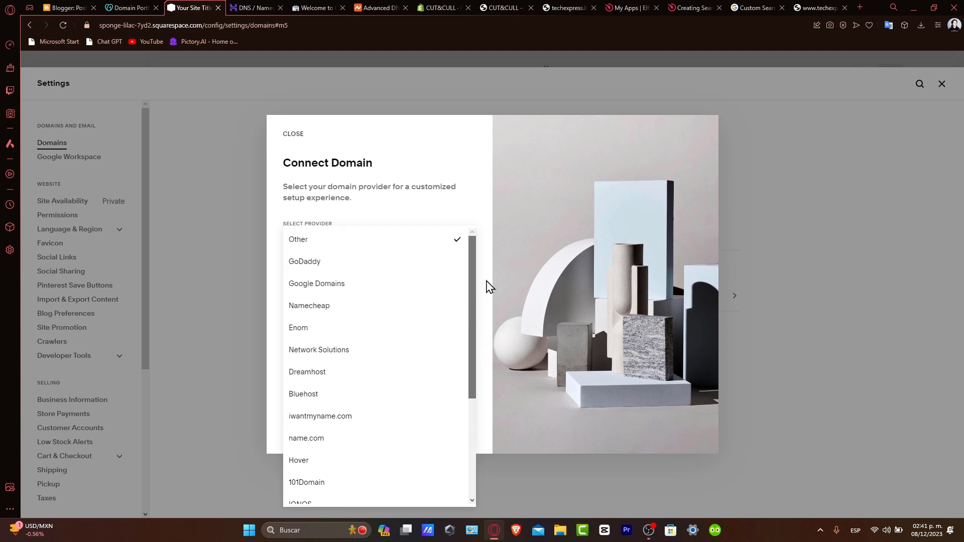
{"action": "mouse_move", "coordinate": [423, 244]}
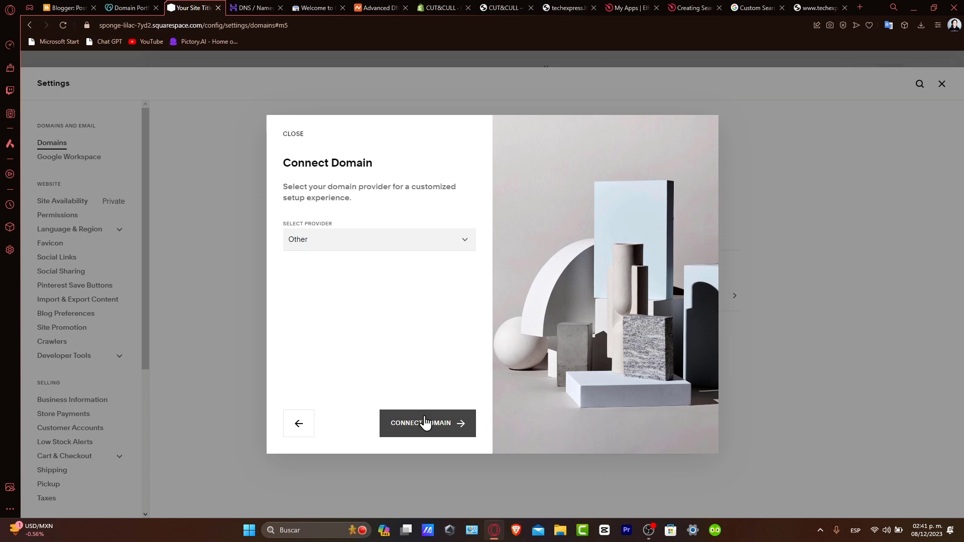
{"action": "left_click", "coordinate": [427, 423]}
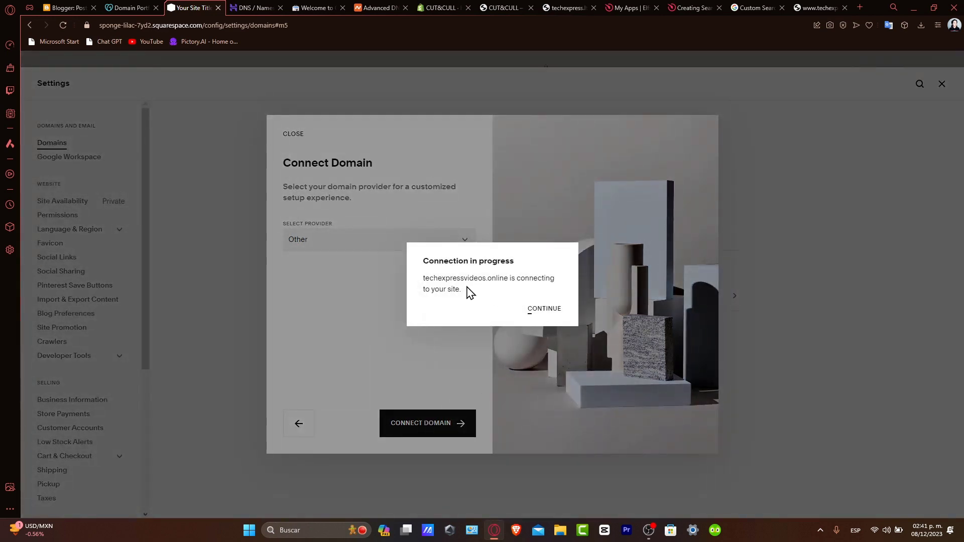
{"action": "left_click", "coordinate": [545, 309]}
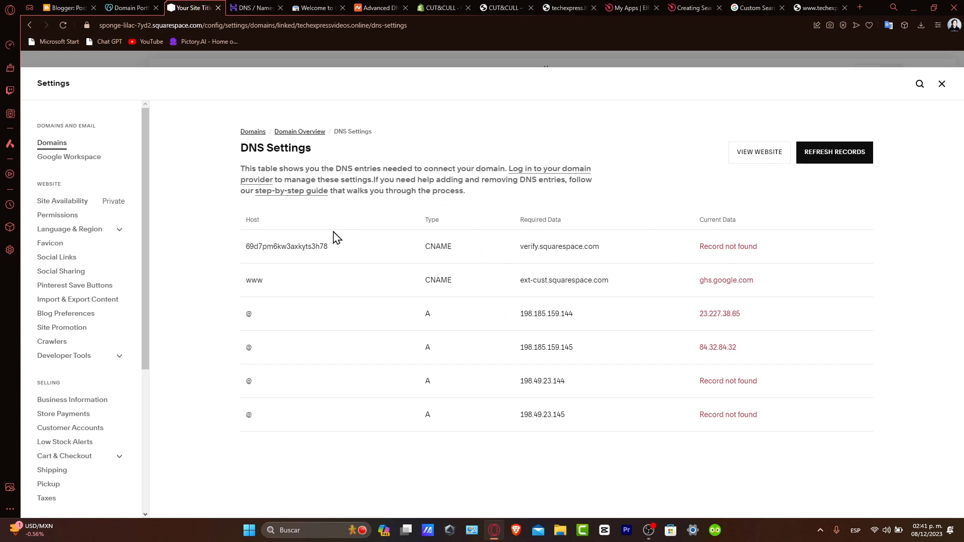
{"action": "mouse_move", "coordinate": [583, 307]}
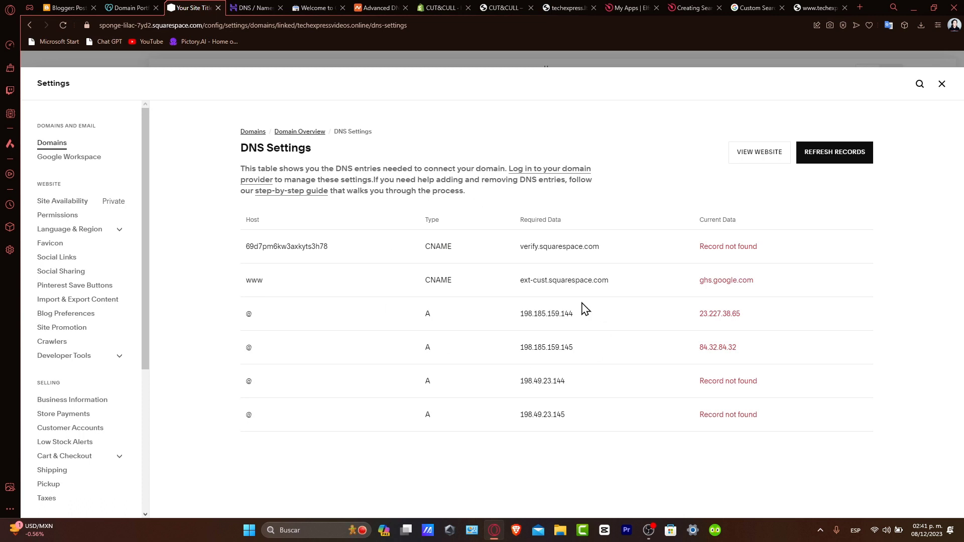
{"action": "mouse_move", "coordinate": [518, 352]}
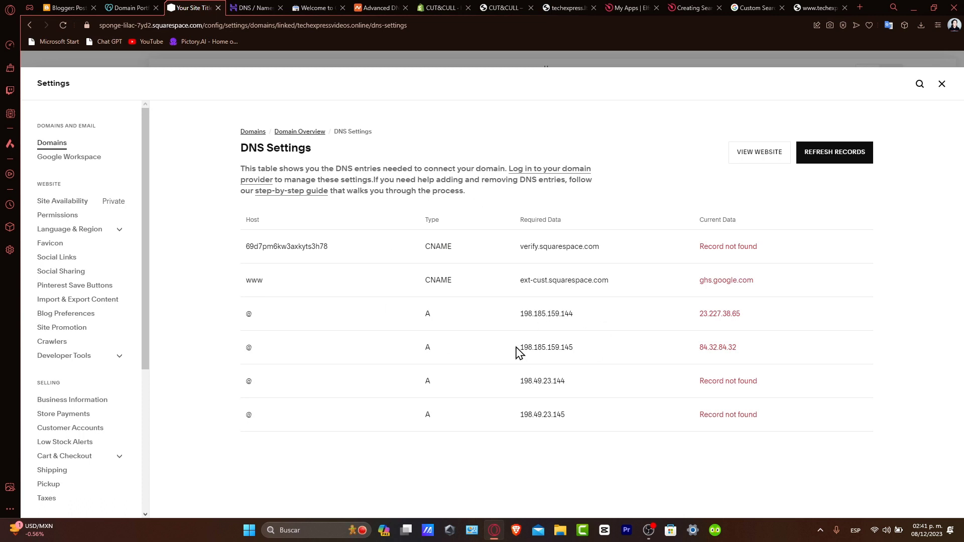
{"action": "mouse_move", "coordinate": [407, 247]}
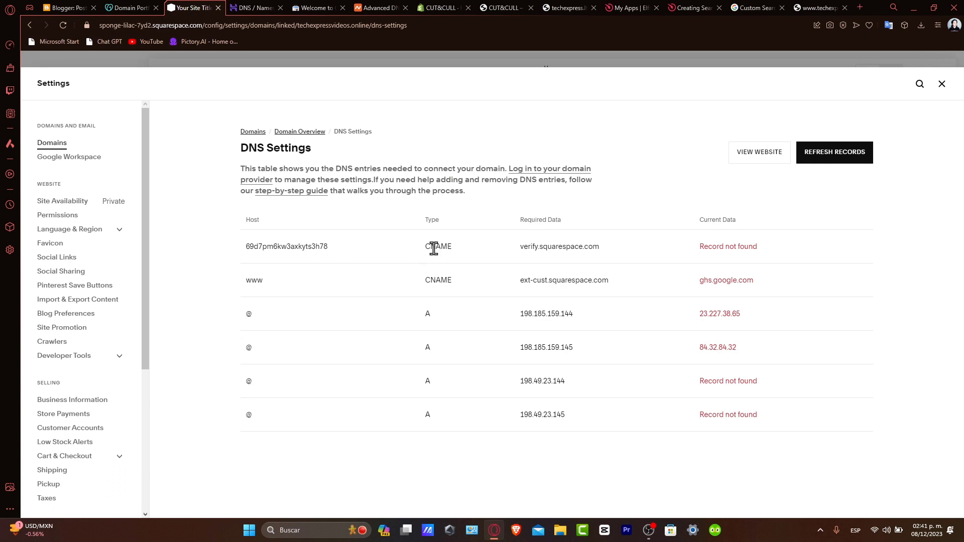
Copy the verification CNAME host and targets verify.squarespace.com and ext-cust.squarespace.com into Hostinger
{"action": "double_click", "coordinate": [287, 246]}
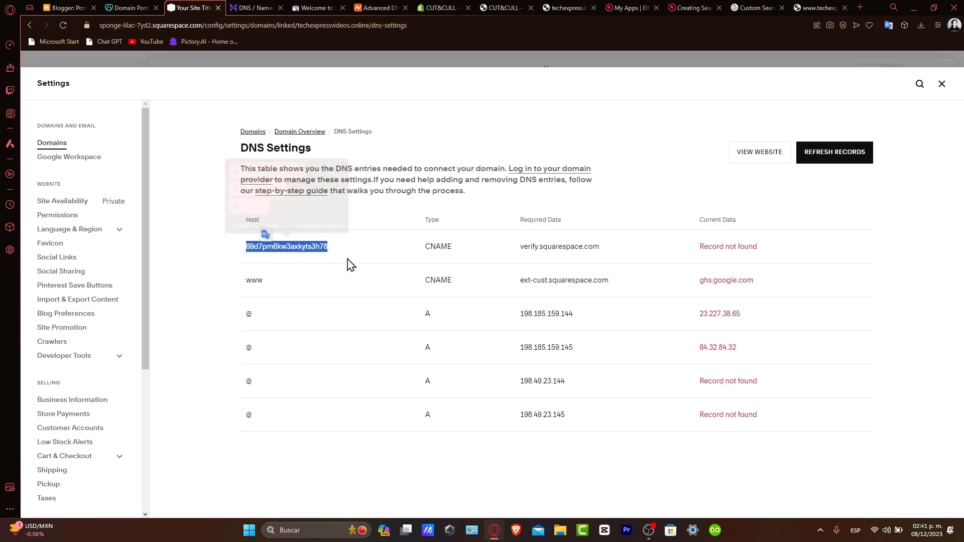
{"action": "left_click", "coordinate": [254, 8]}
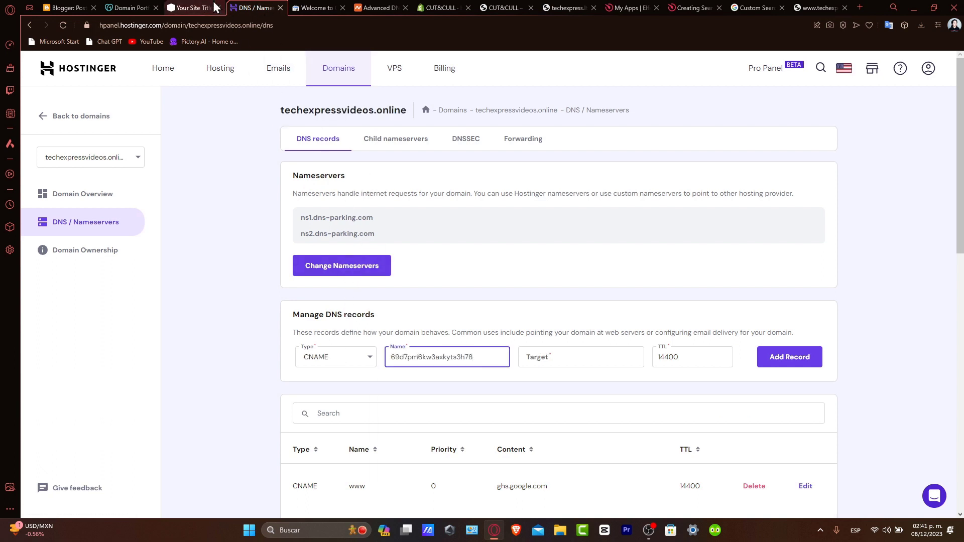
{"action": "left_click", "coordinate": [188, 7]}
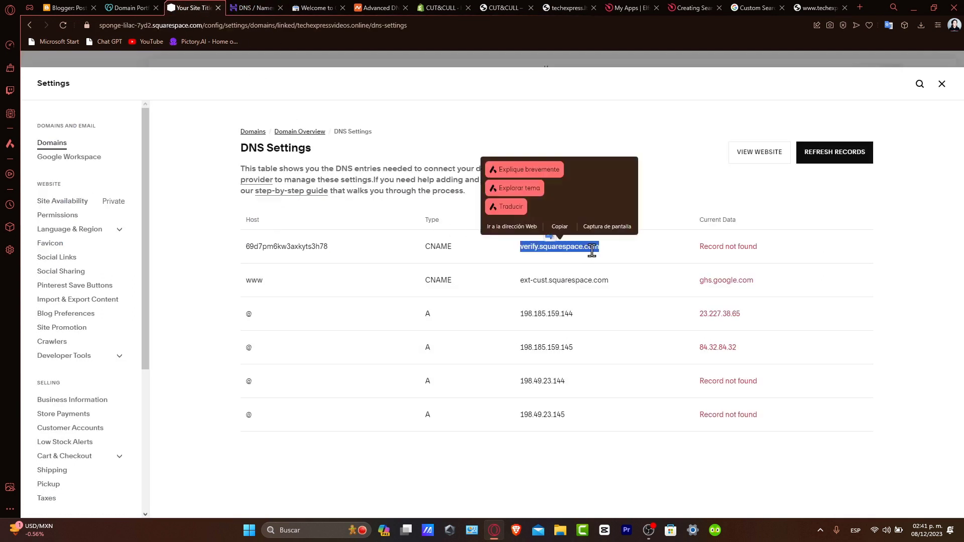
{"action": "left_click", "coordinate": [256, 8]}
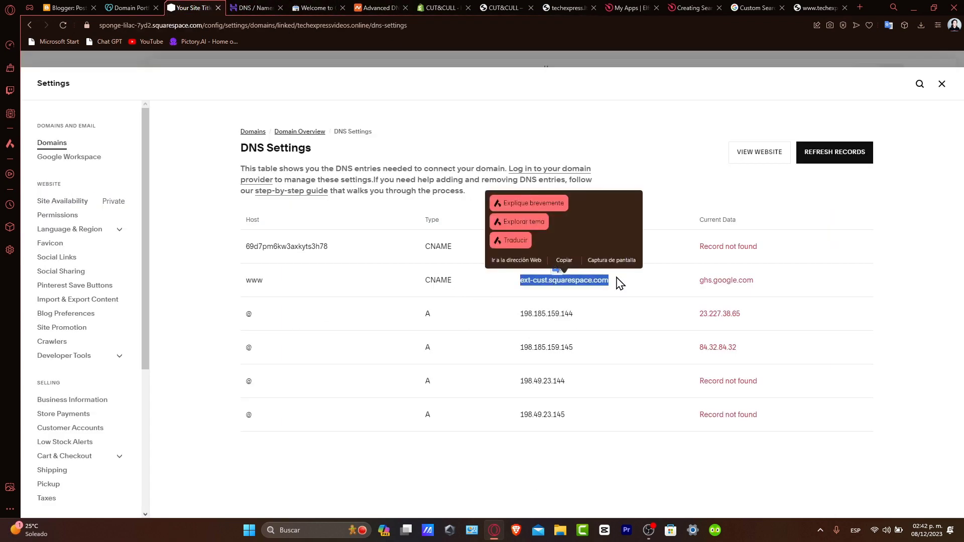
{"action": "left_click", "coordinate": [453, 178]}
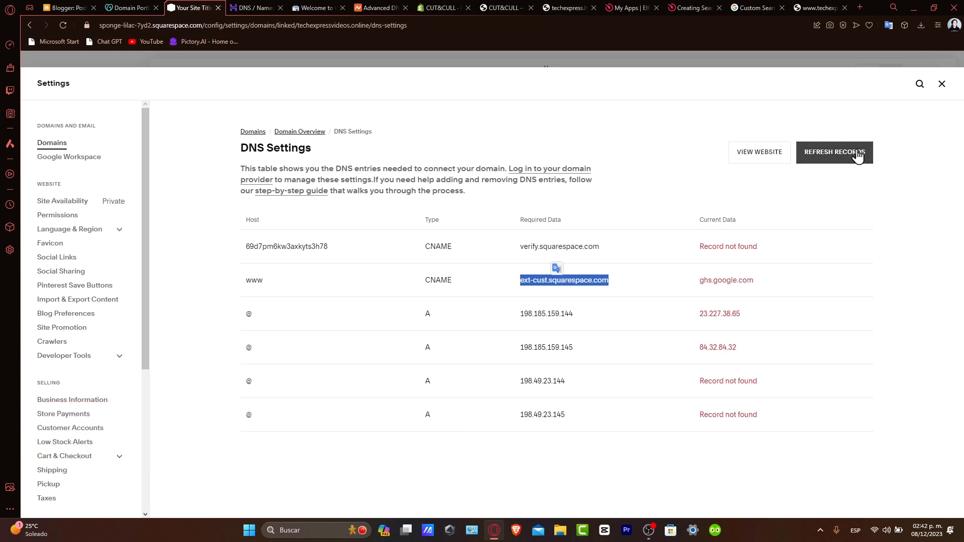
Refresh the DNS records twice until the CNAME and A records show Record found
{"action": "left_click", "coordinate": [834, 152]}
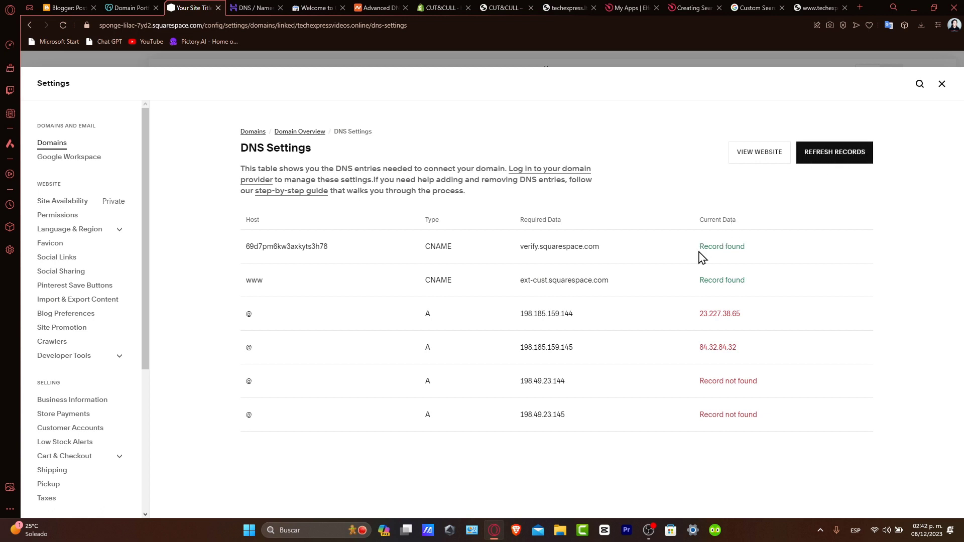
{"action": "mouse_move", "coordinate": [697, 260]}
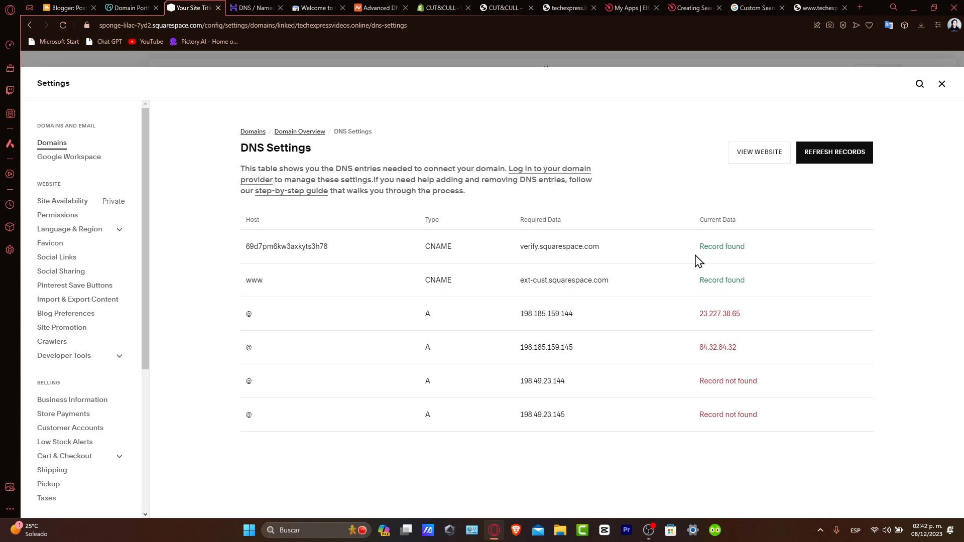
{"action": "mouse_move", "coordinate": [464, 317]}
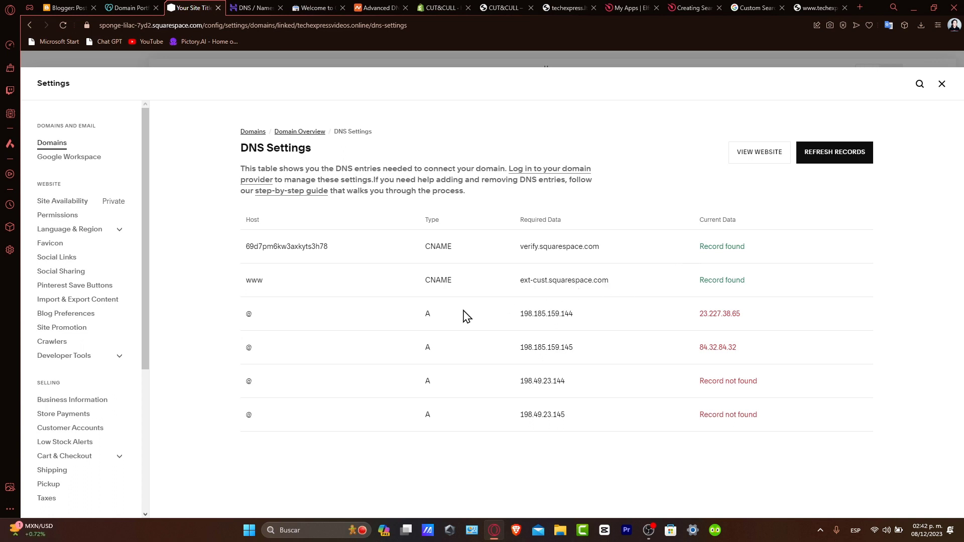
{"action": "left_click", "coordinate": [835, 152]}
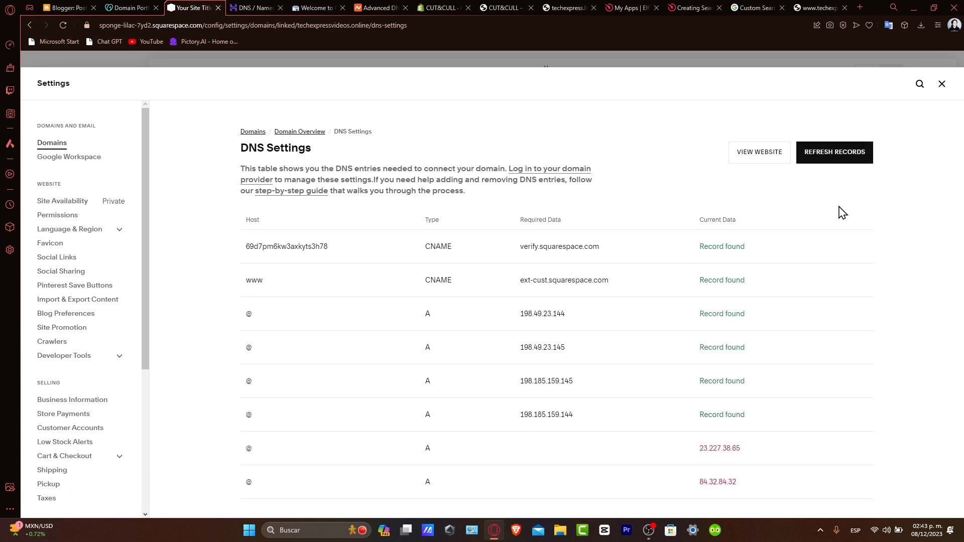
{"action": "mouse_move", "coordinate": [702, 246]}
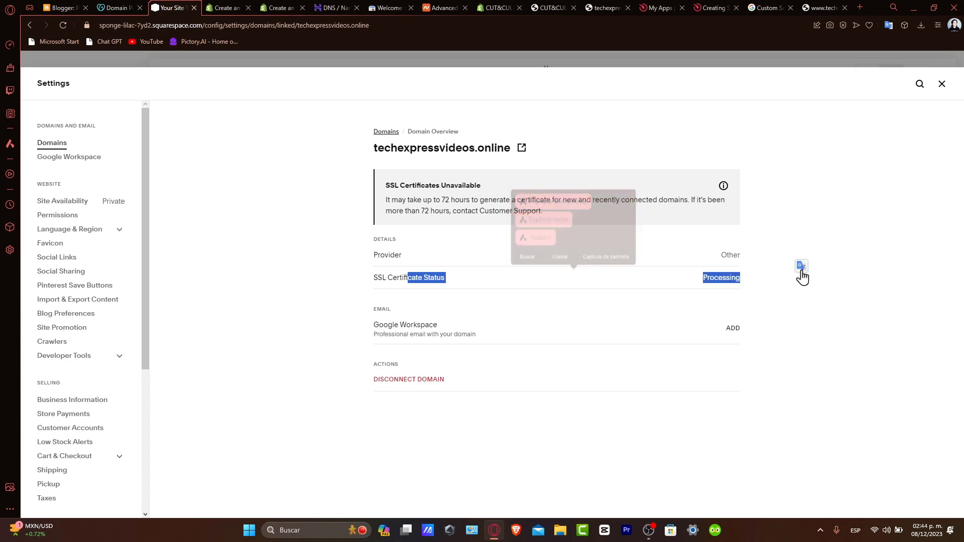
Leave Settings and scroll through the portfolio home page in full-screen preview
{"action": "left_click", "coordinate": [837, 134]}
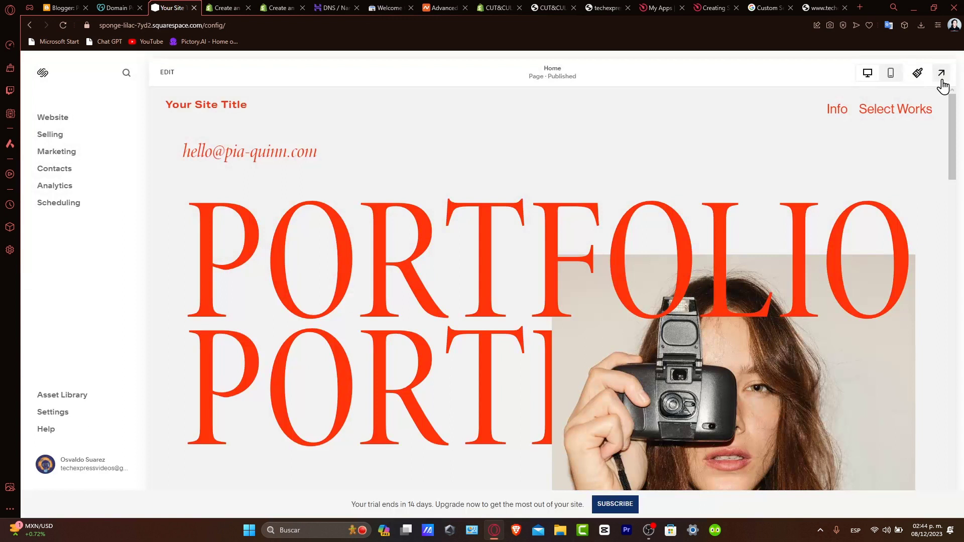
{"action": "left_click", "coordinate": [941, 73]}
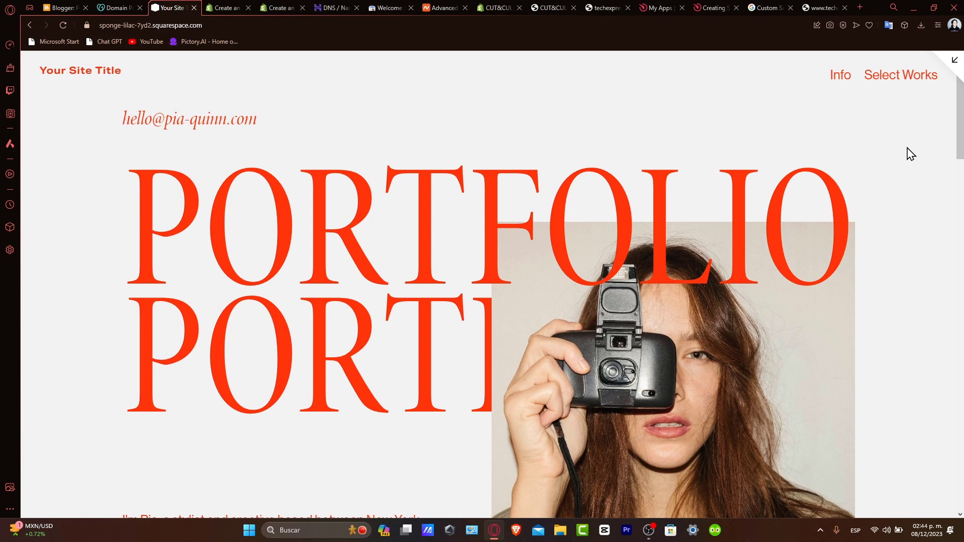
{"action": "scroll", "scroll_direction": "down", "scroll_amount": 3}
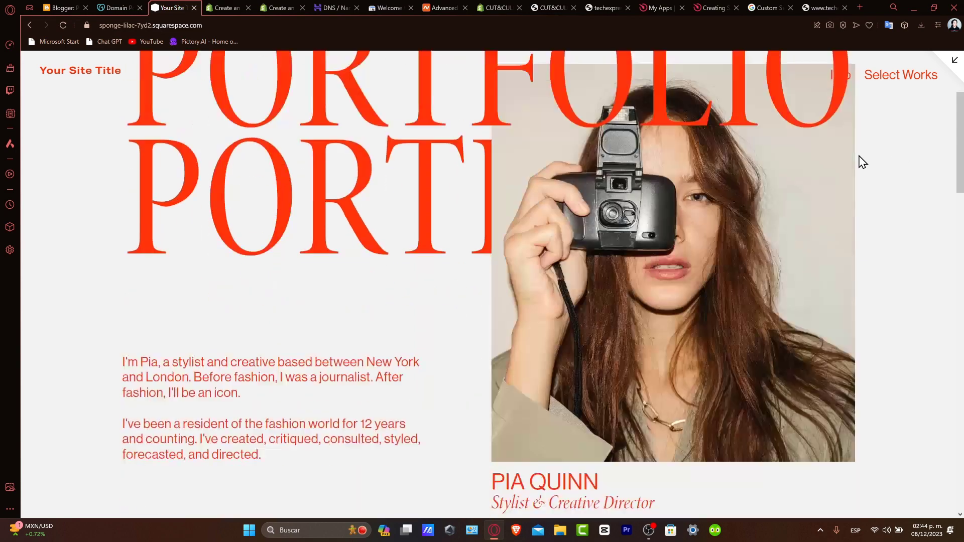
{"action": "scroll", "scroll_direction": "down", "scroll_amount": 3}
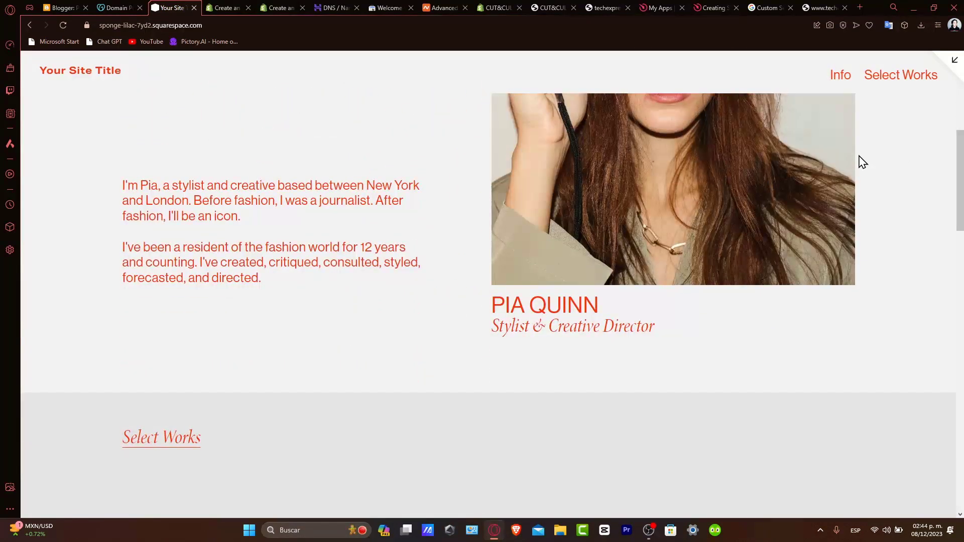
{"action": "scroll", "scroll_direction": "down", "scroll_amount": 3}
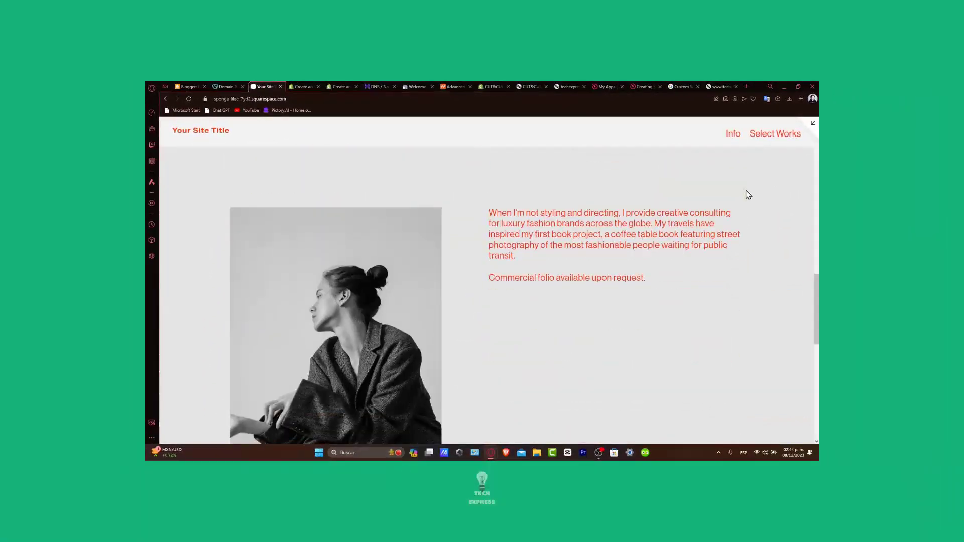
Keep scrolling down the previewed portfolio site
{"action": "scroll", "scroll_direction": "down", "scroll_amount": 3}
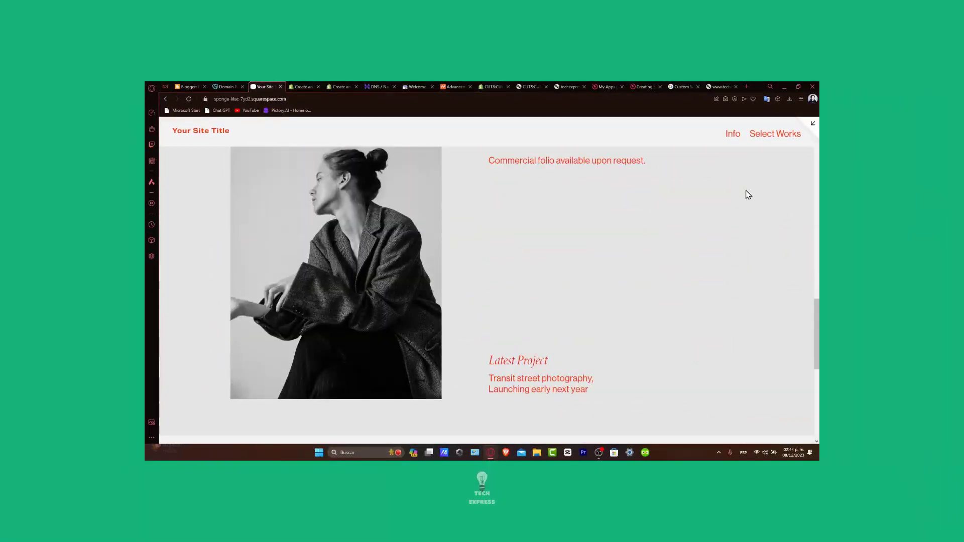